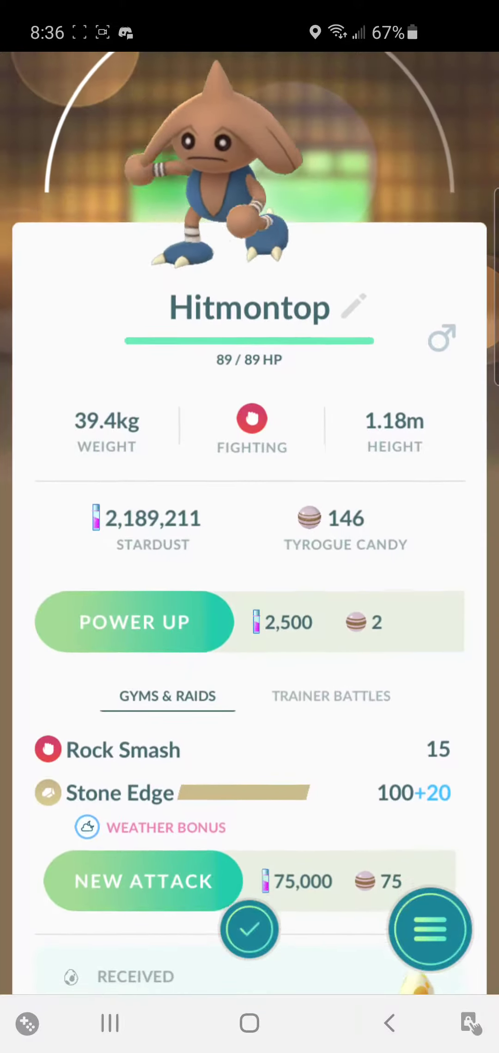
Look through the hatched Hitmontop's stats and moves before viewing a 5 km egg.
scroll("down", 3)
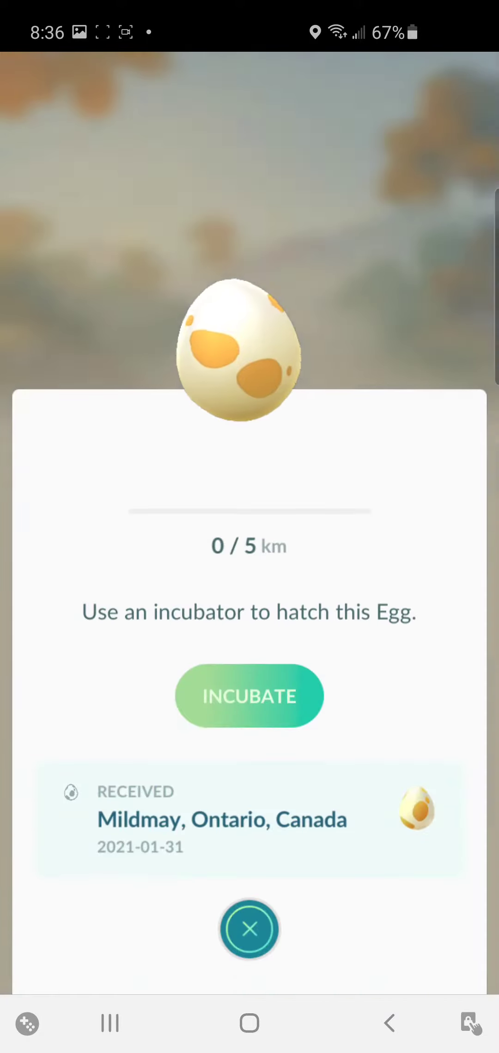
Incubate the 5 km egg, return to the map and begin the wild Aron encounter.
left_click(250, 928)
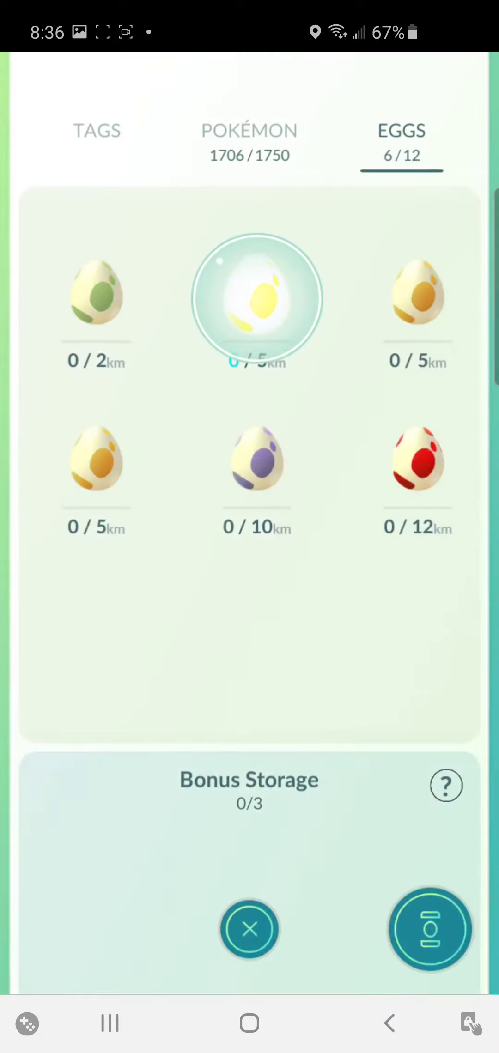
left_click(249, 929)
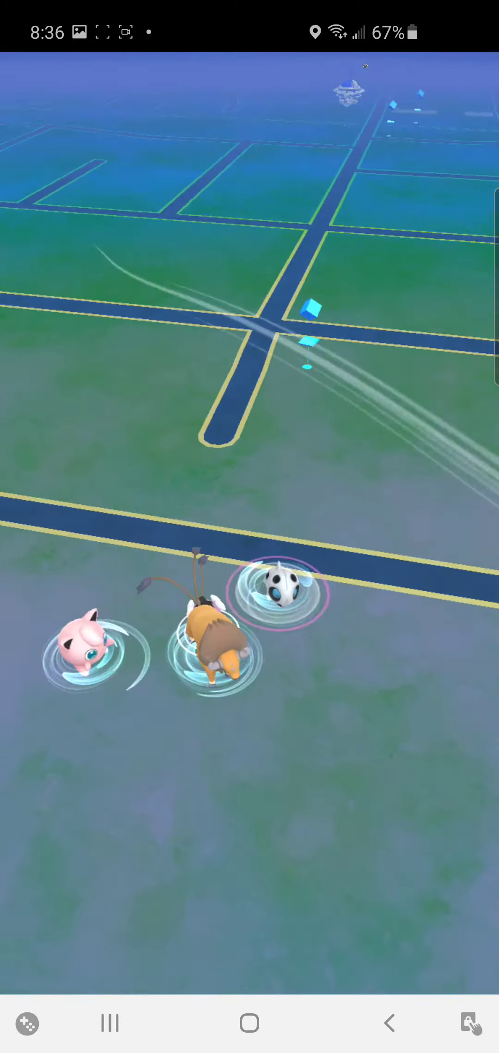
left_click(277, 594)
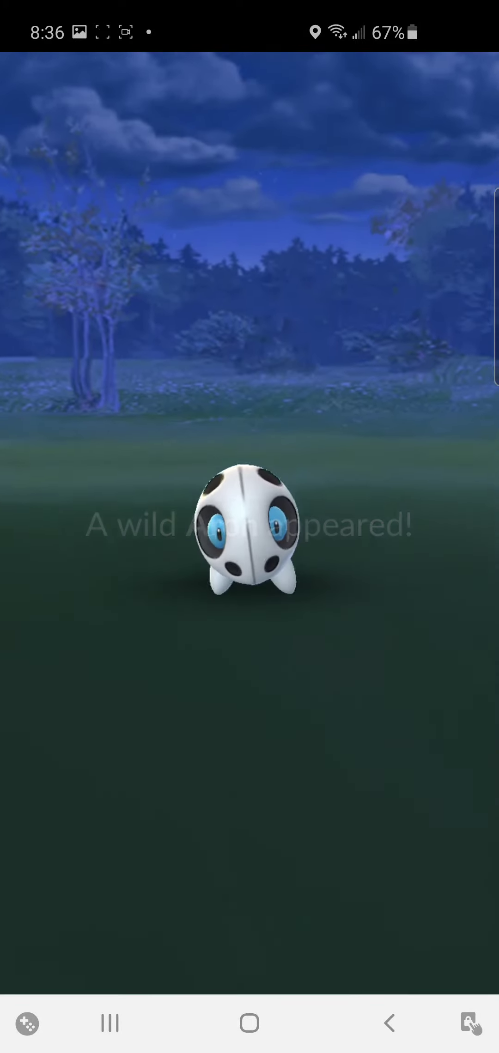